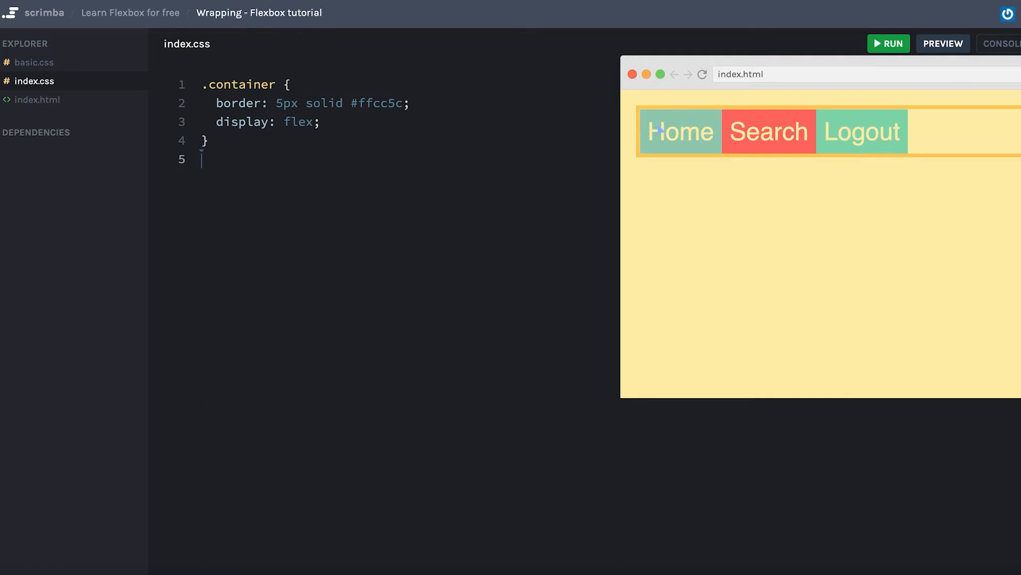
mouse_move(894, 132)
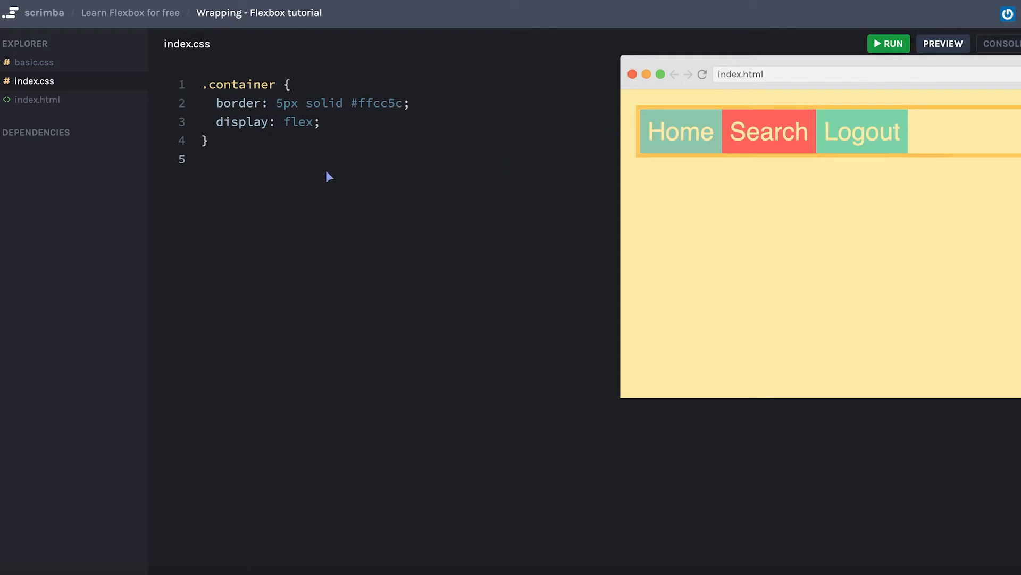
text(.)
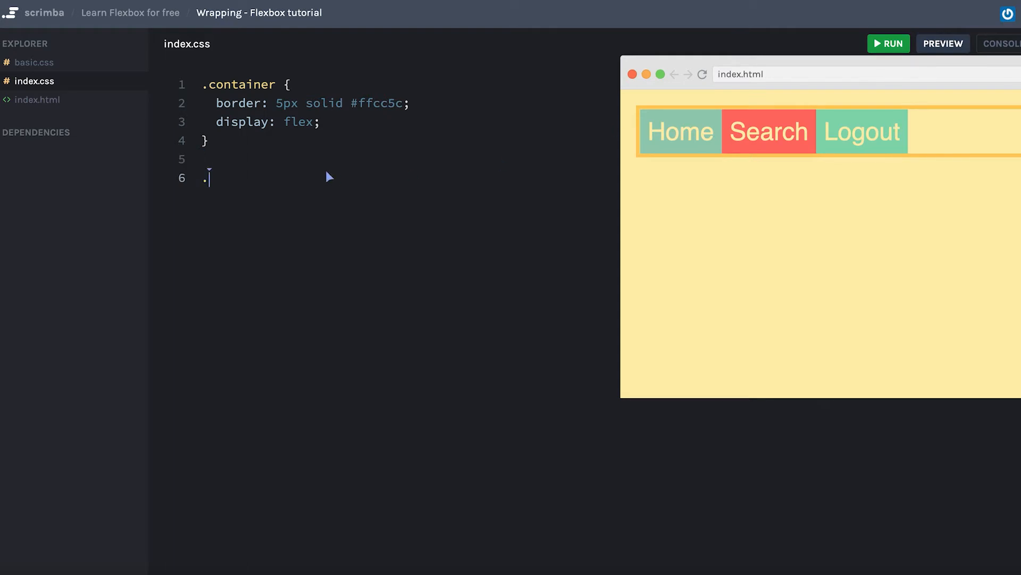
text(container)
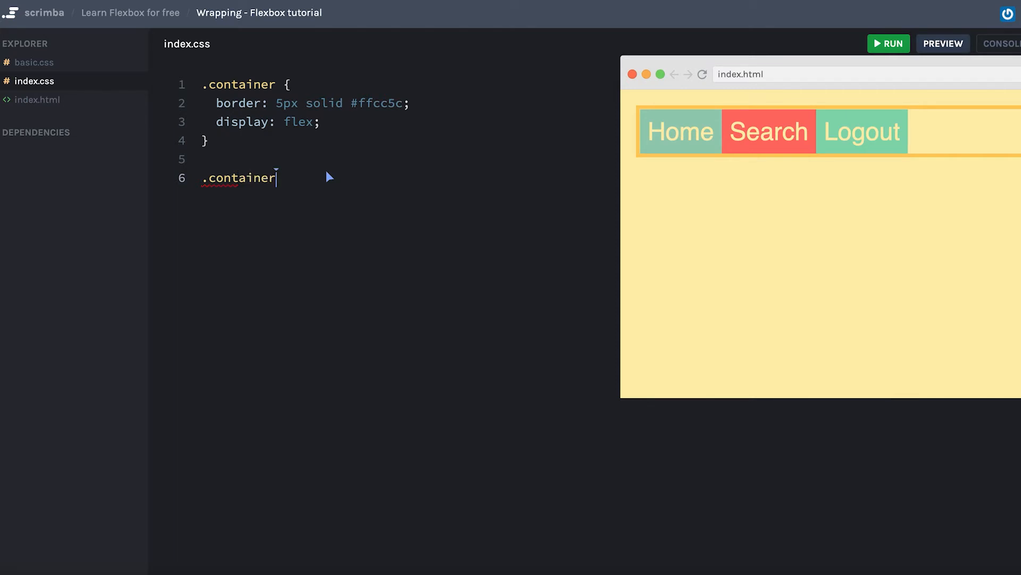
text(> div {)
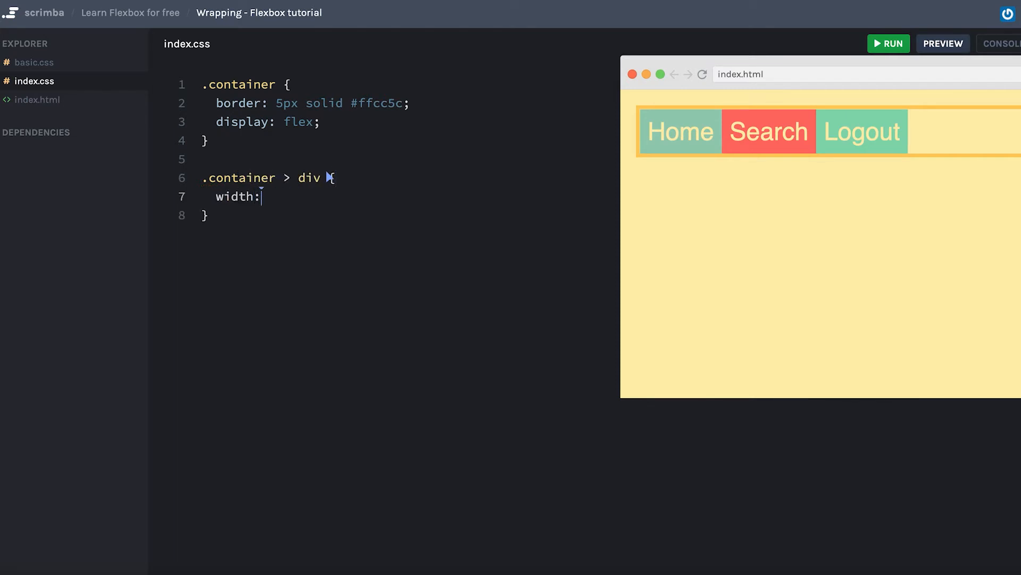
text(300px;)
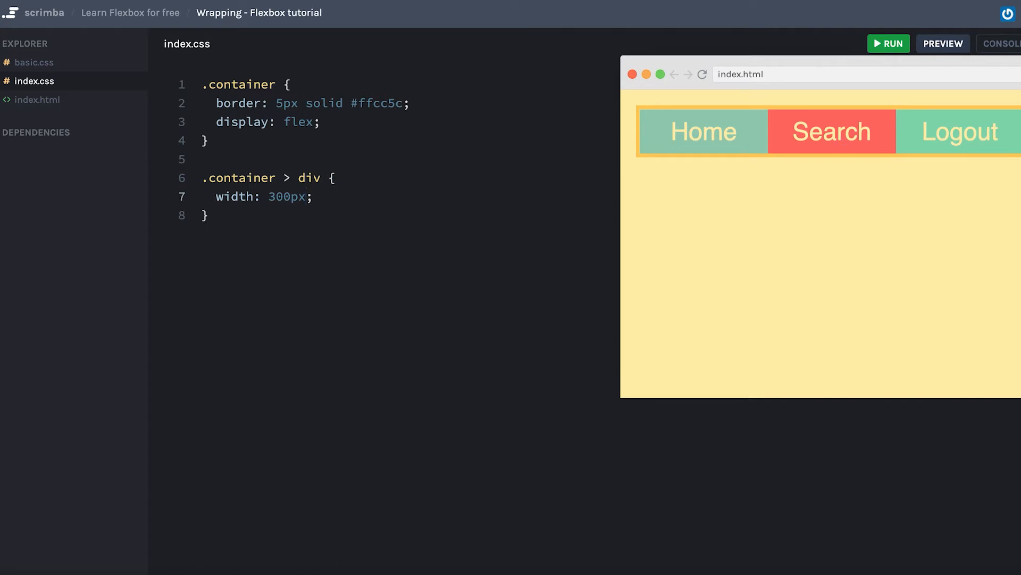
mouse_move(696, 123)
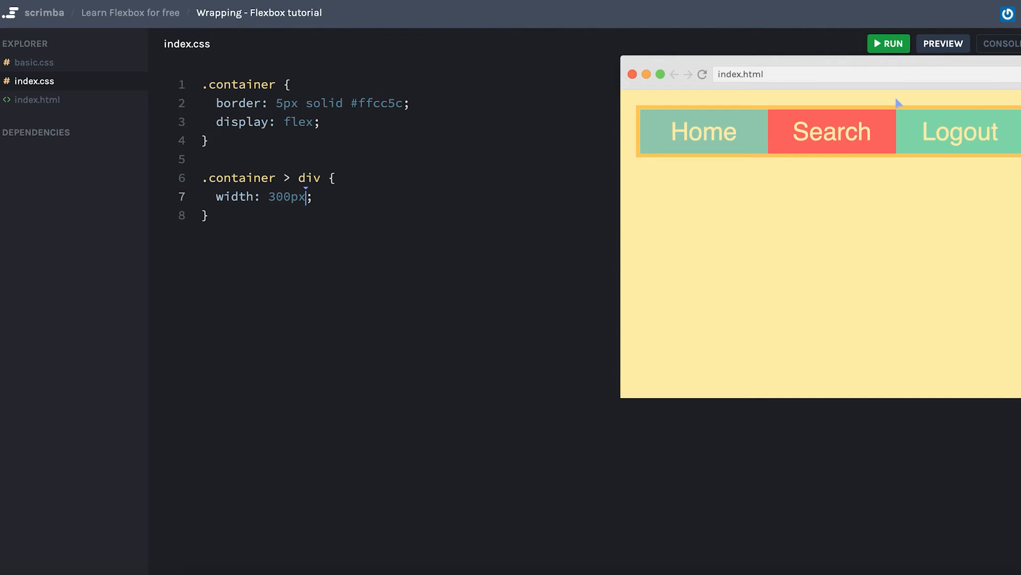
mouse_move(697, 123)
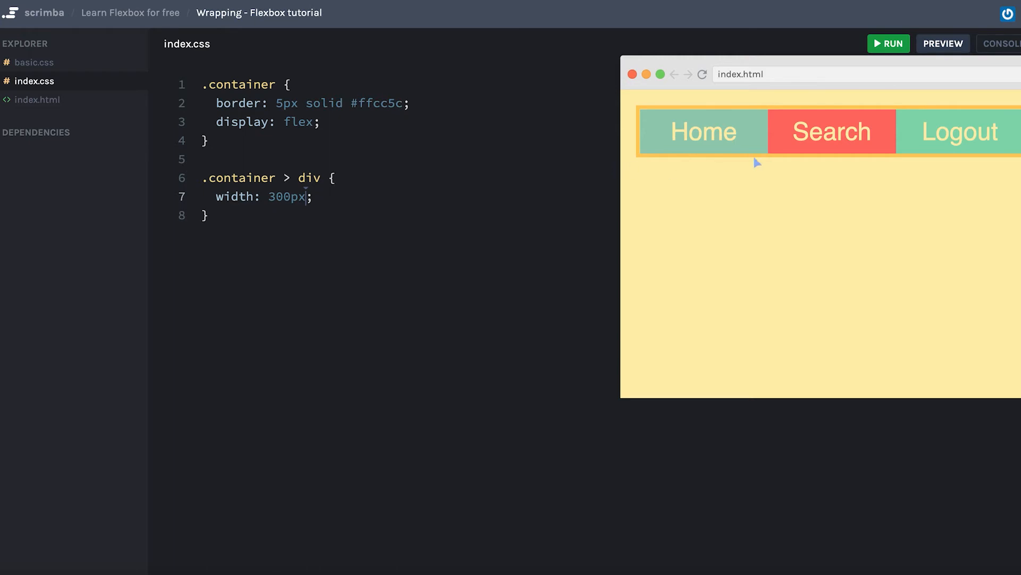
mouse_move(843, 139)
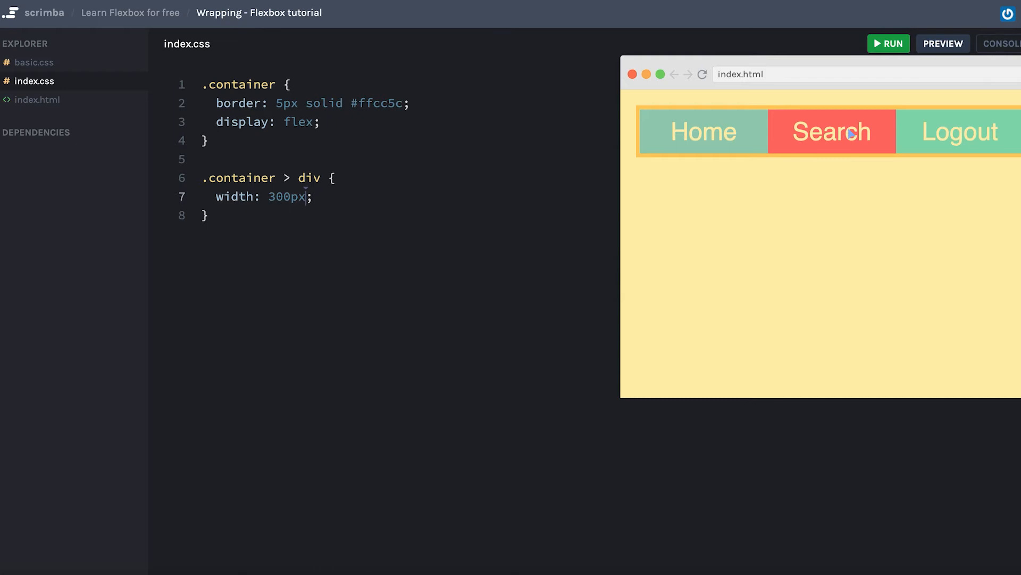
mouse_move(957, 151)
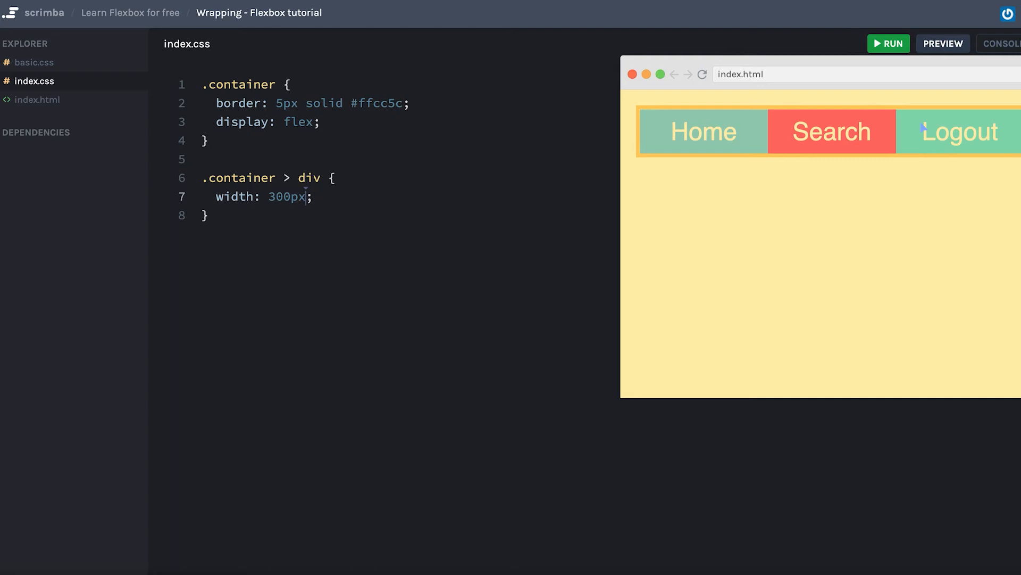
mouse_move(836, 166)
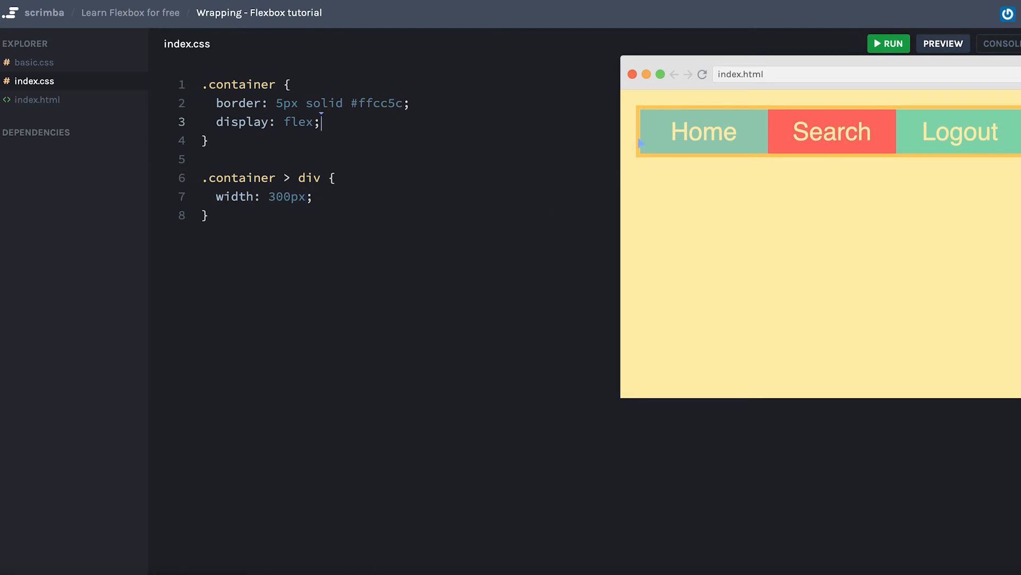
text(fle)
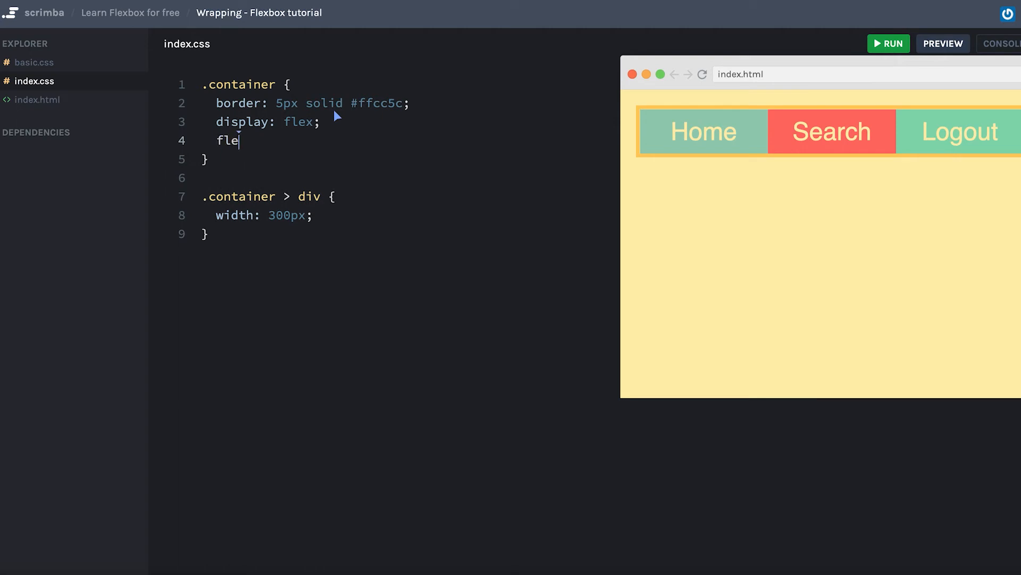
text(x-wrap: ;)
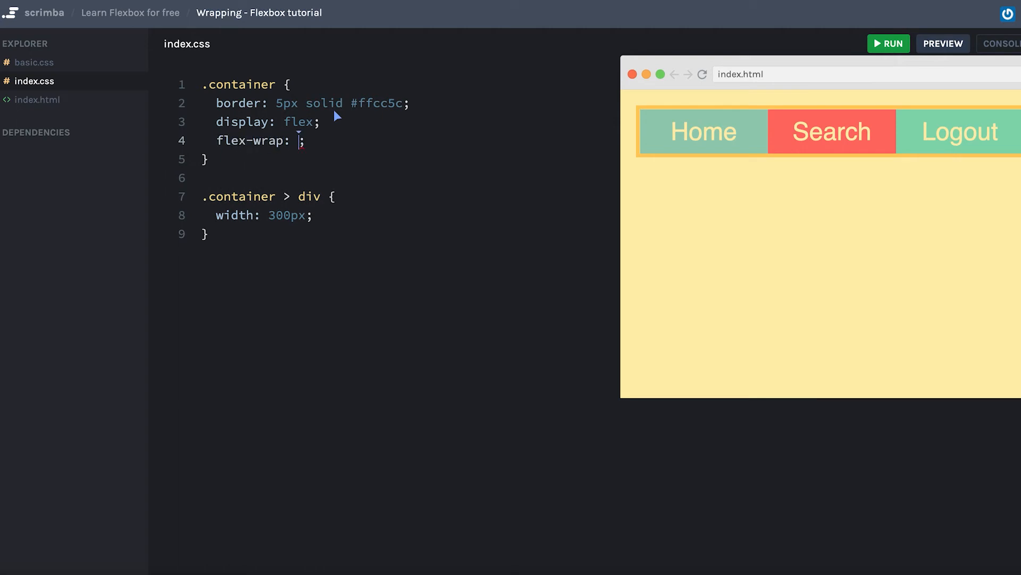
text(nowrap)
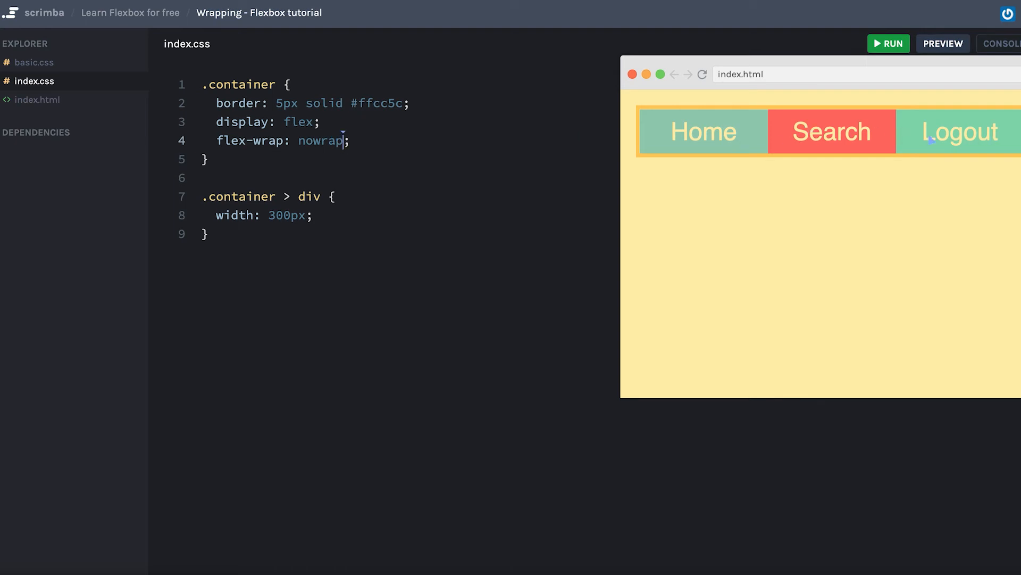
mouse_move(757, 137)
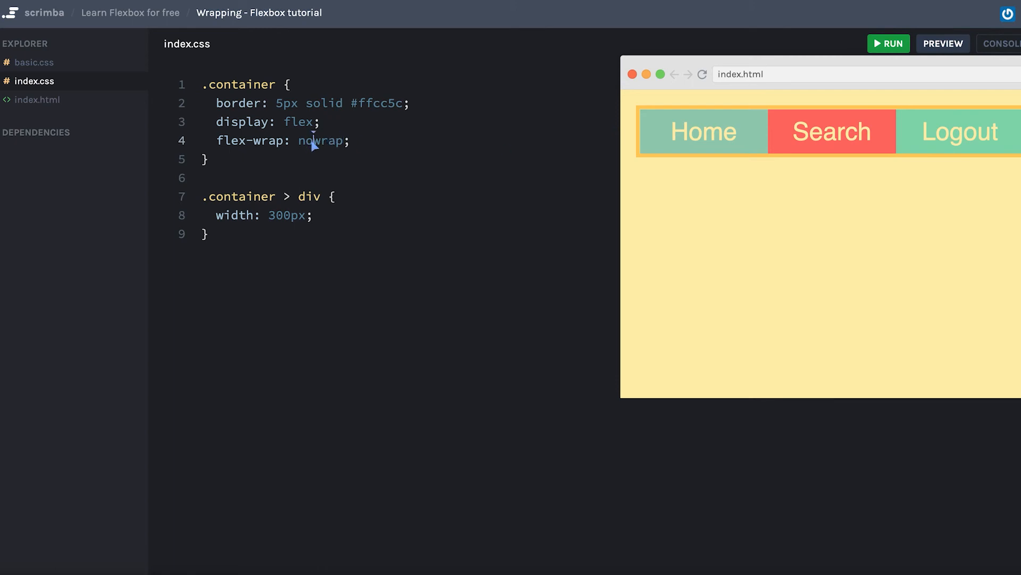
text(wrap)
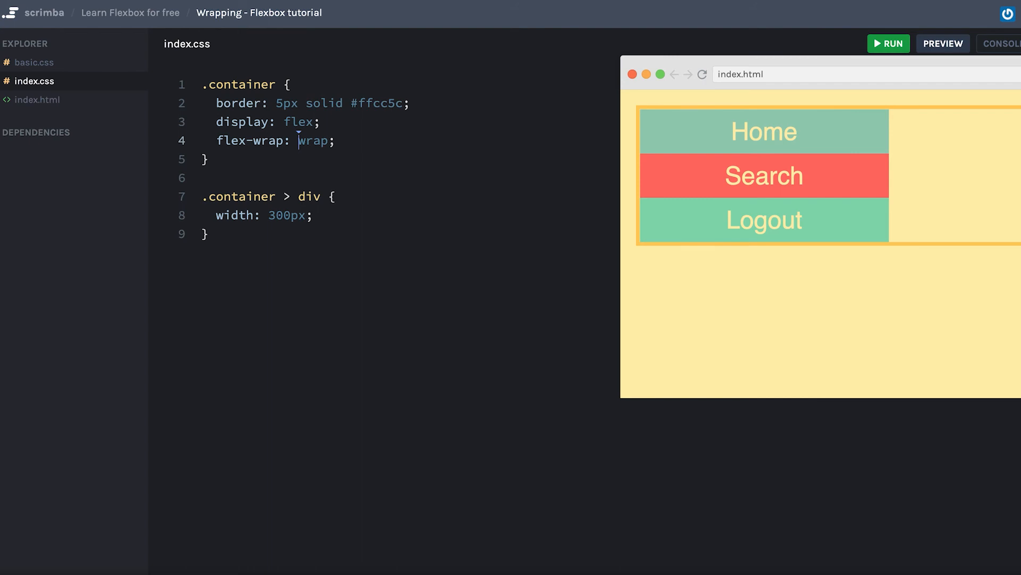
mouse_move(813, 172)
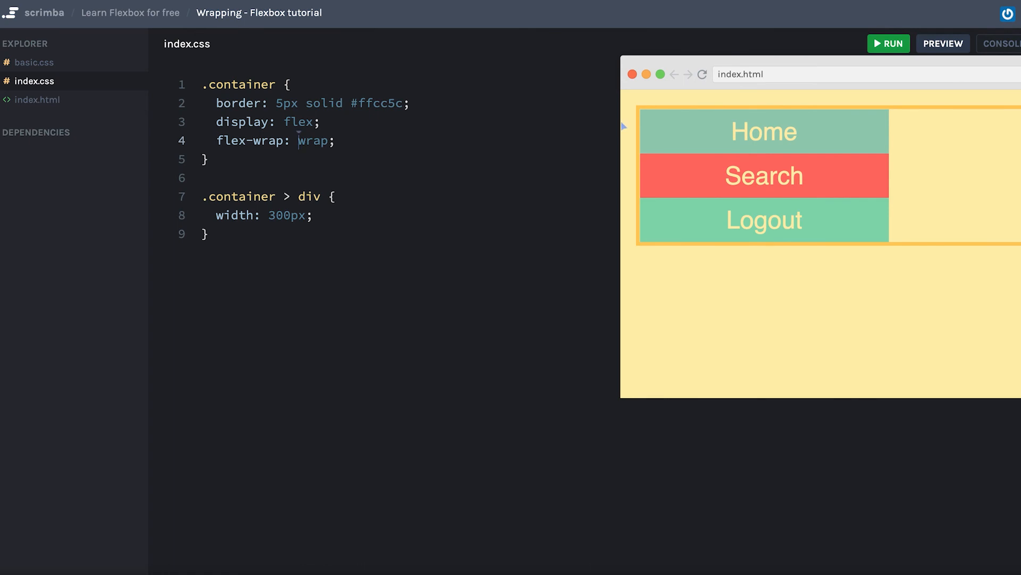
mouse_move(792, 165)
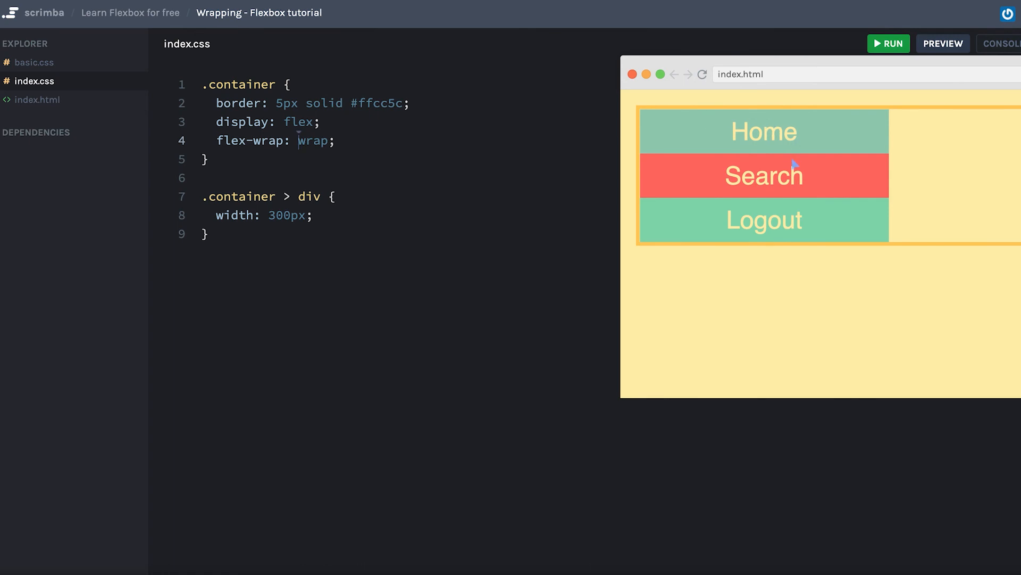
mouse_move(781, 97)
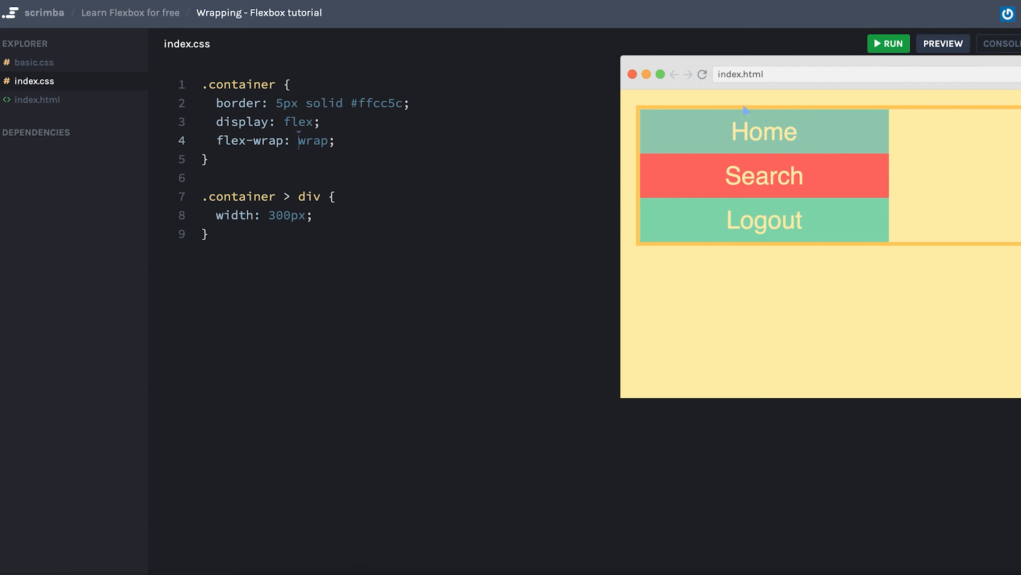
mouse_move(622, 147)
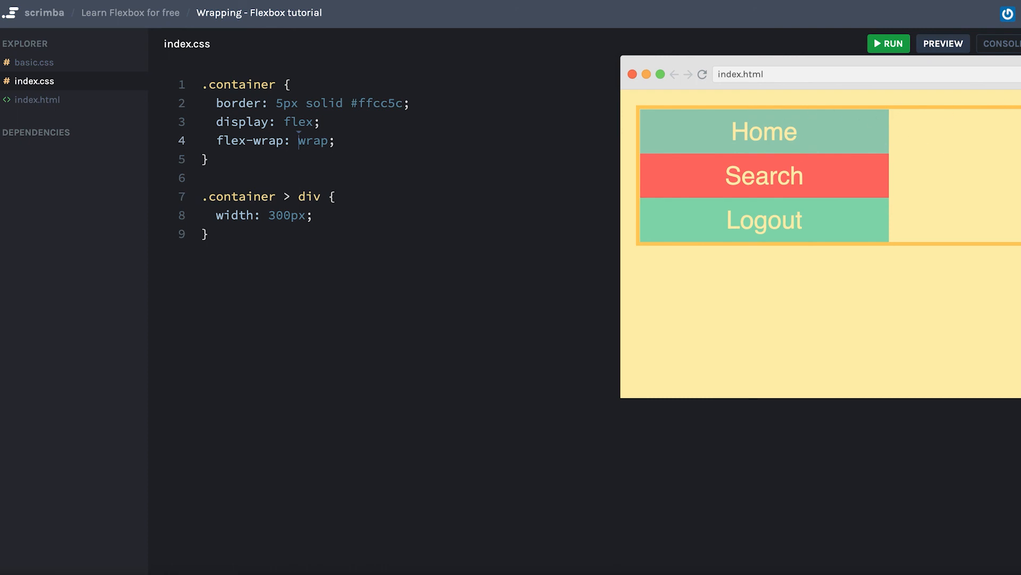
mouse_move(495, 190)
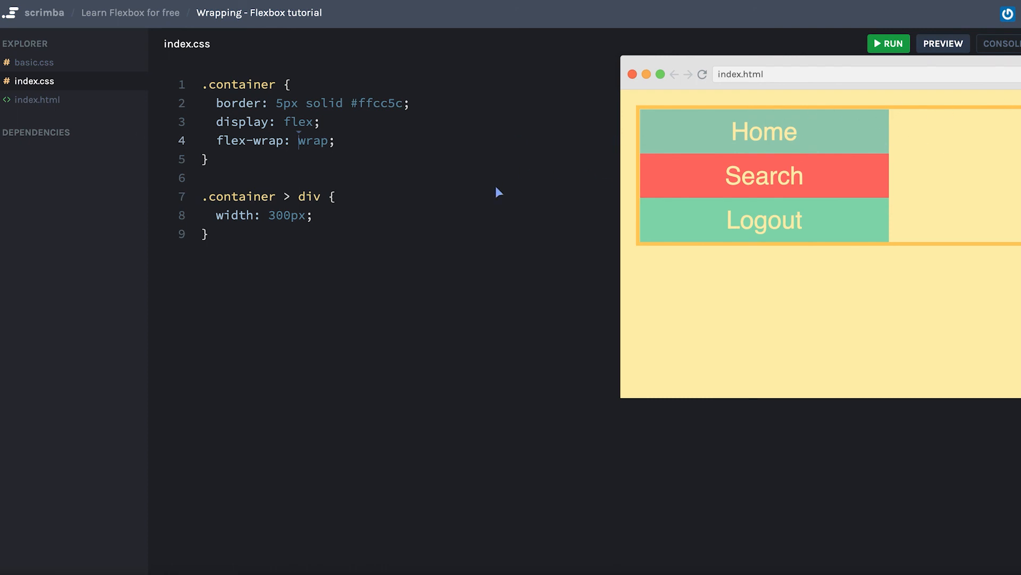
mouse_move(520, 230)
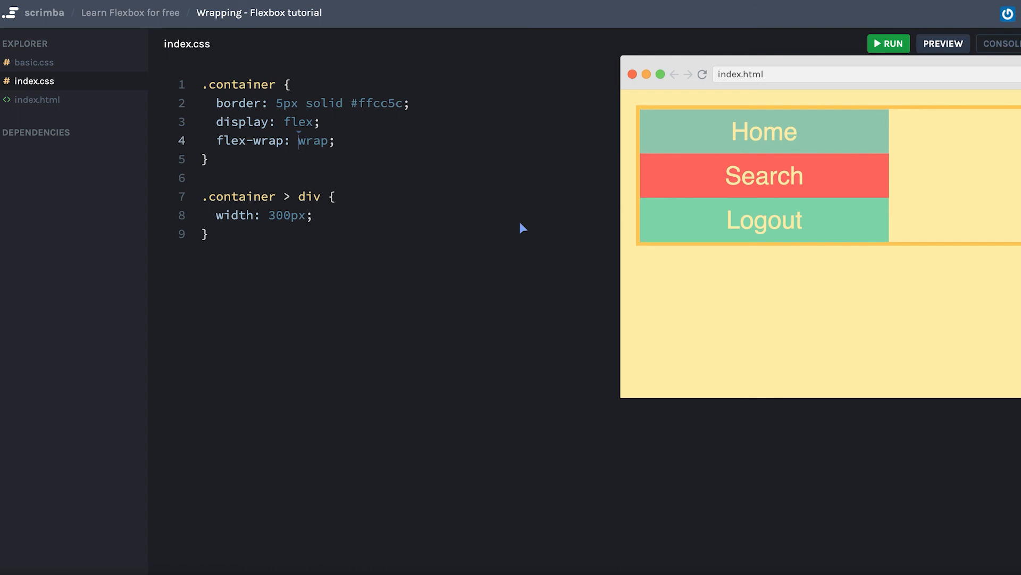